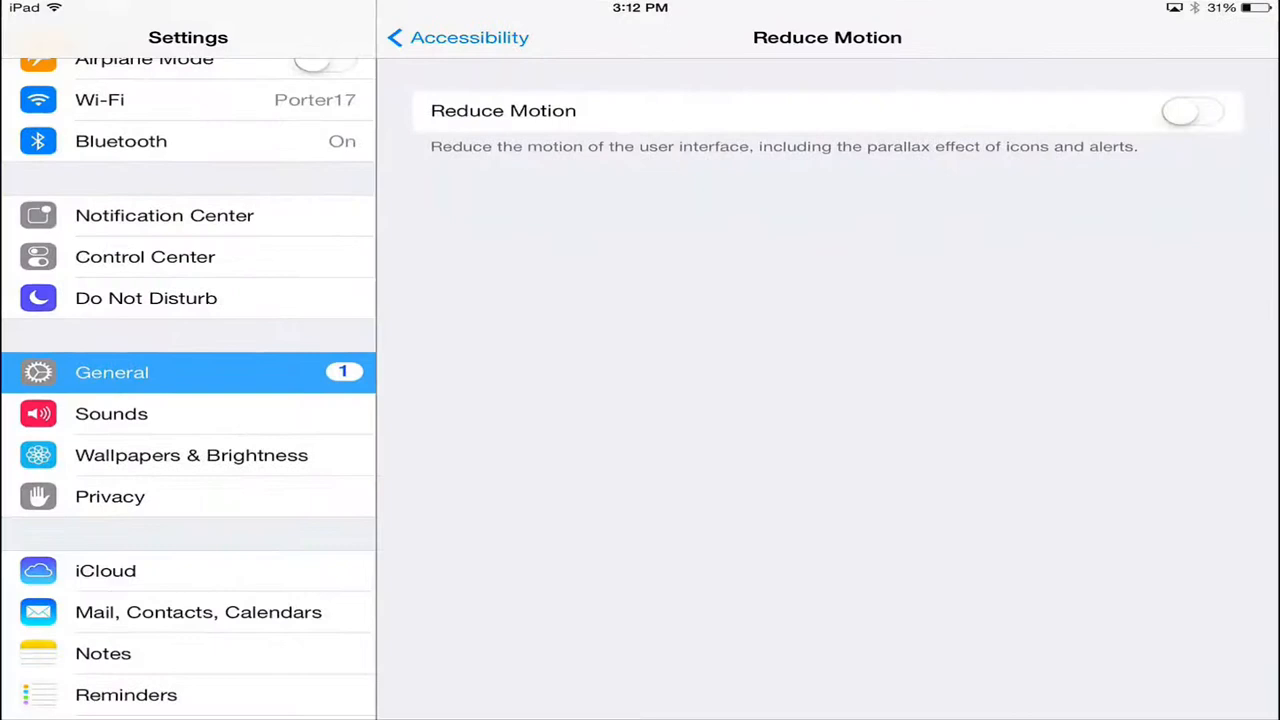
# Reopen Settings from the home screen and go to Mail, Contacts, Calendars
pyautogui.scroll(-3)
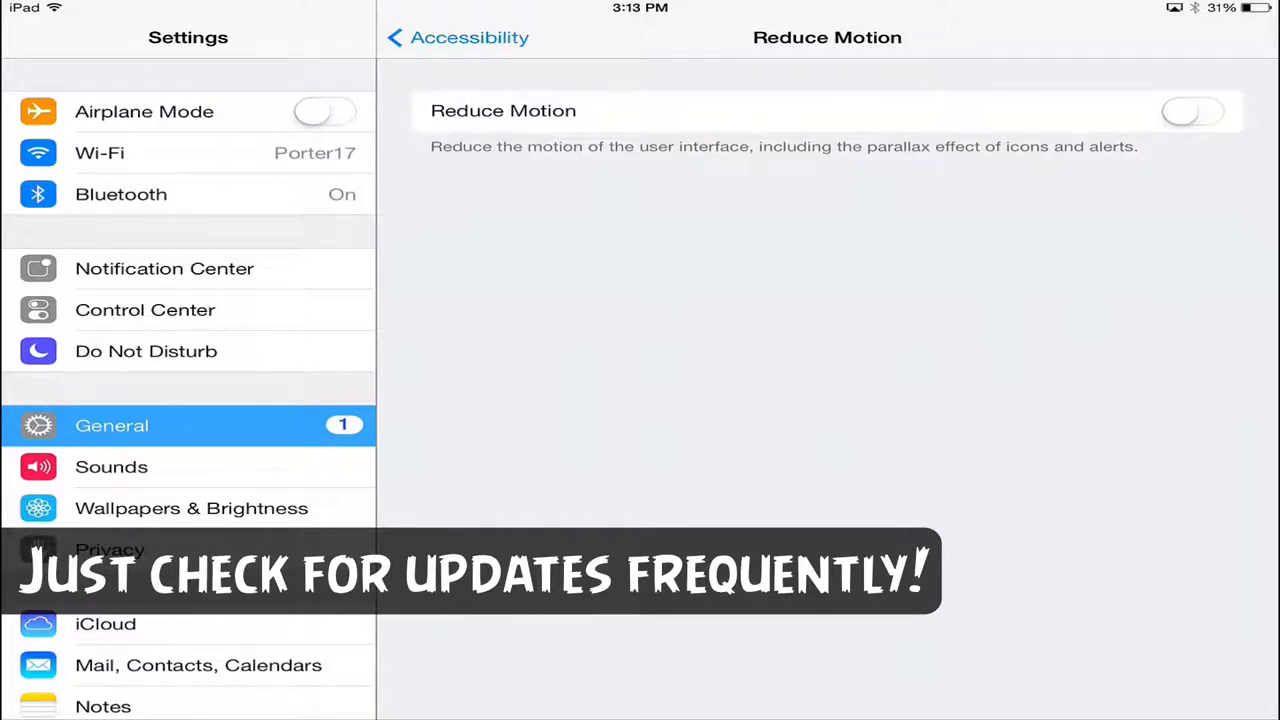
pyautogui.scroll(-3)
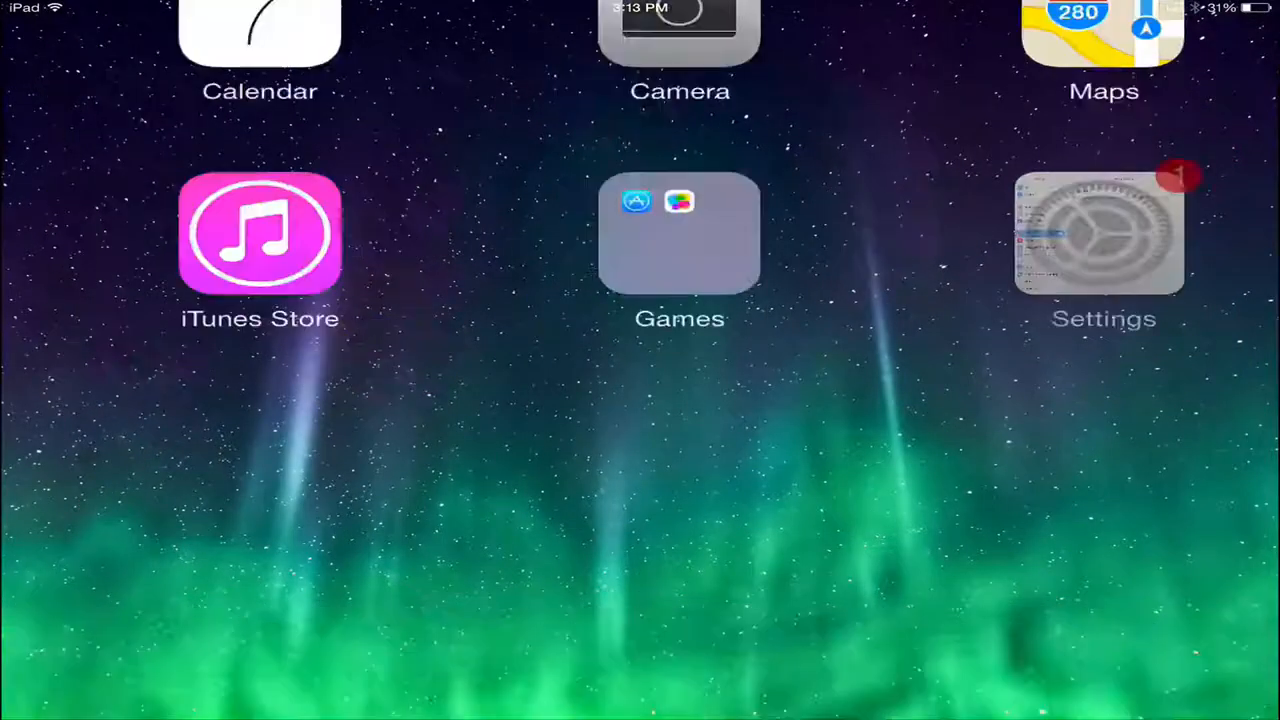
pyautogui.click(1103, 232)
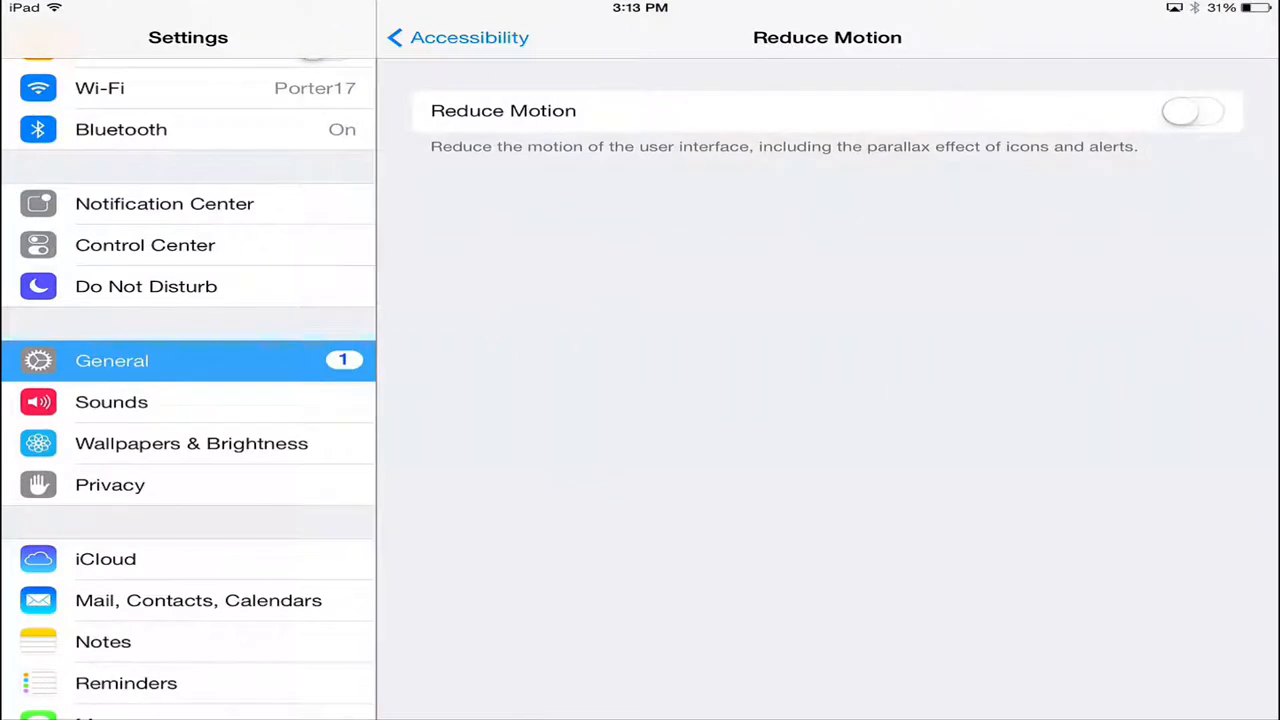
pyautogui.click(198, 600)
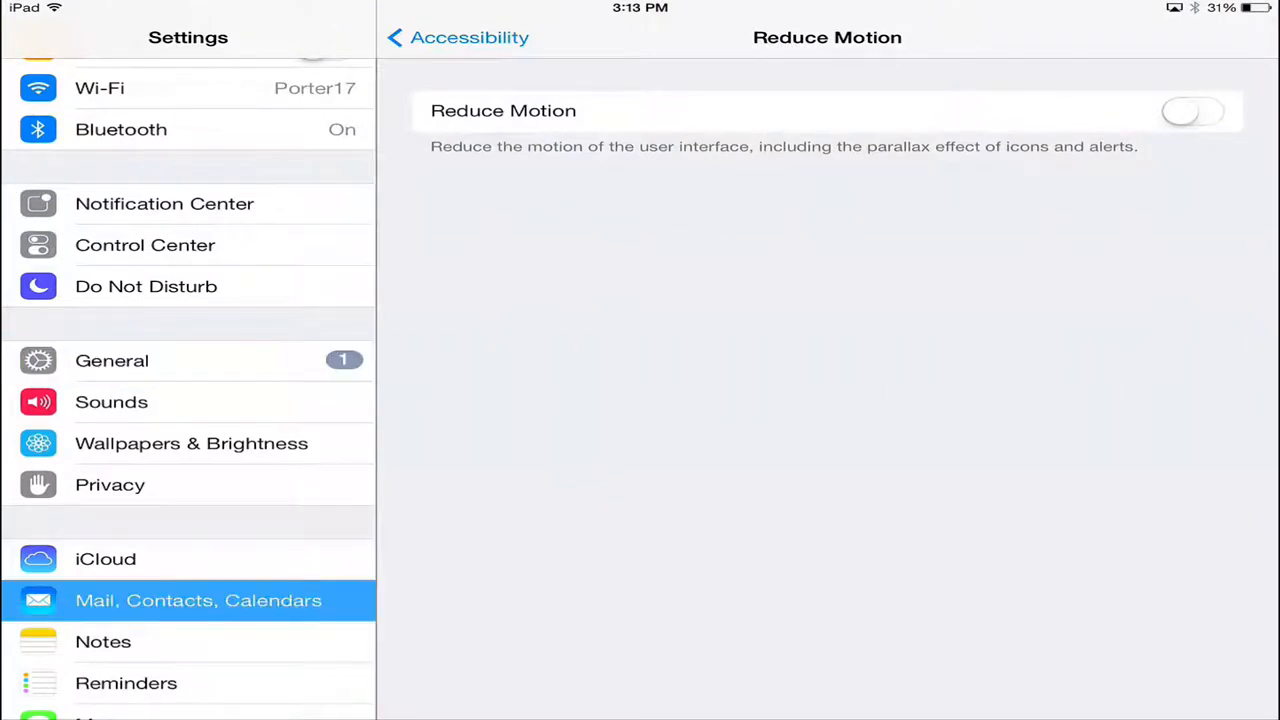
# Turn the Push toggle off under Fetch New Data
pyautogui.click(198, 600)
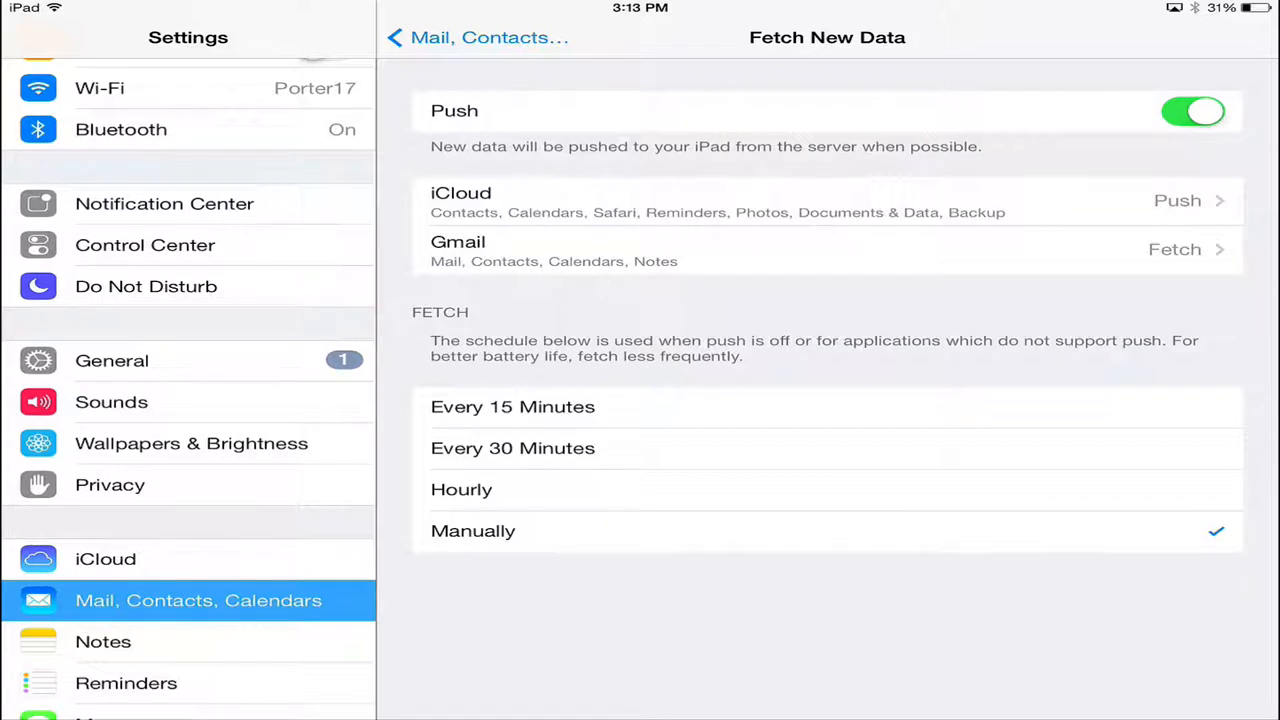
pyautogui.click(827, 110)
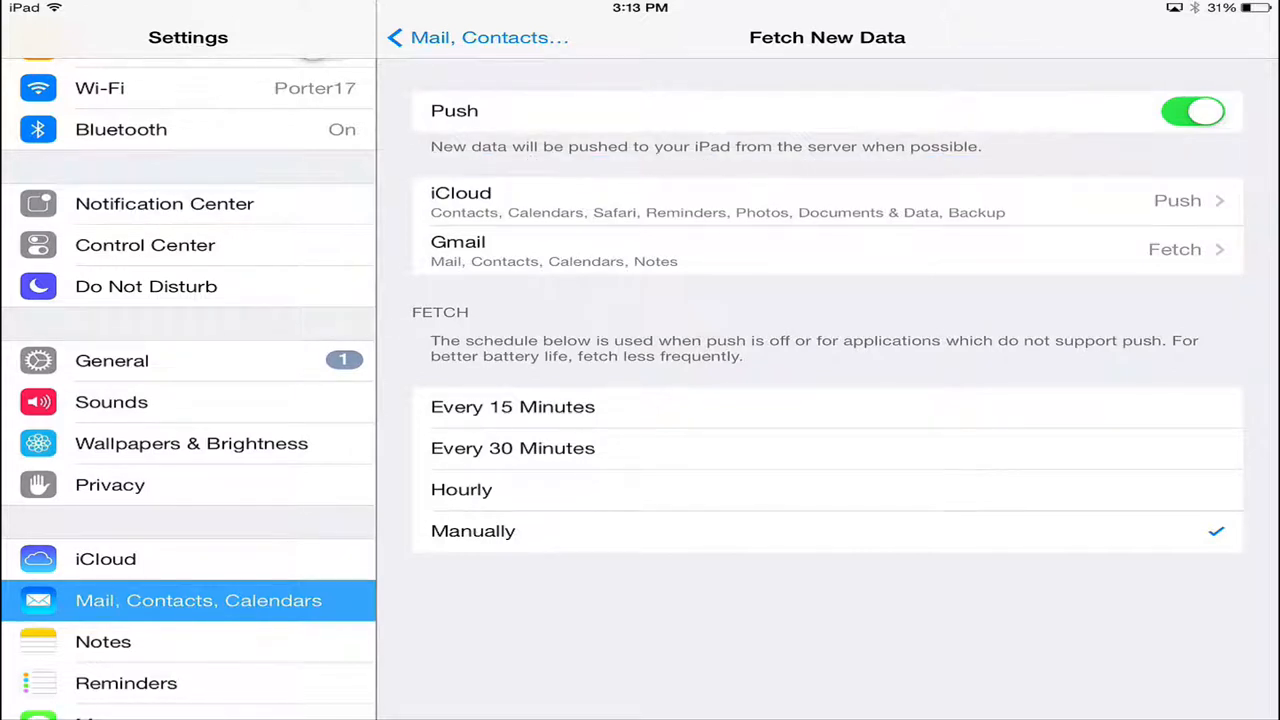
pyautogui.click(1192, 110)
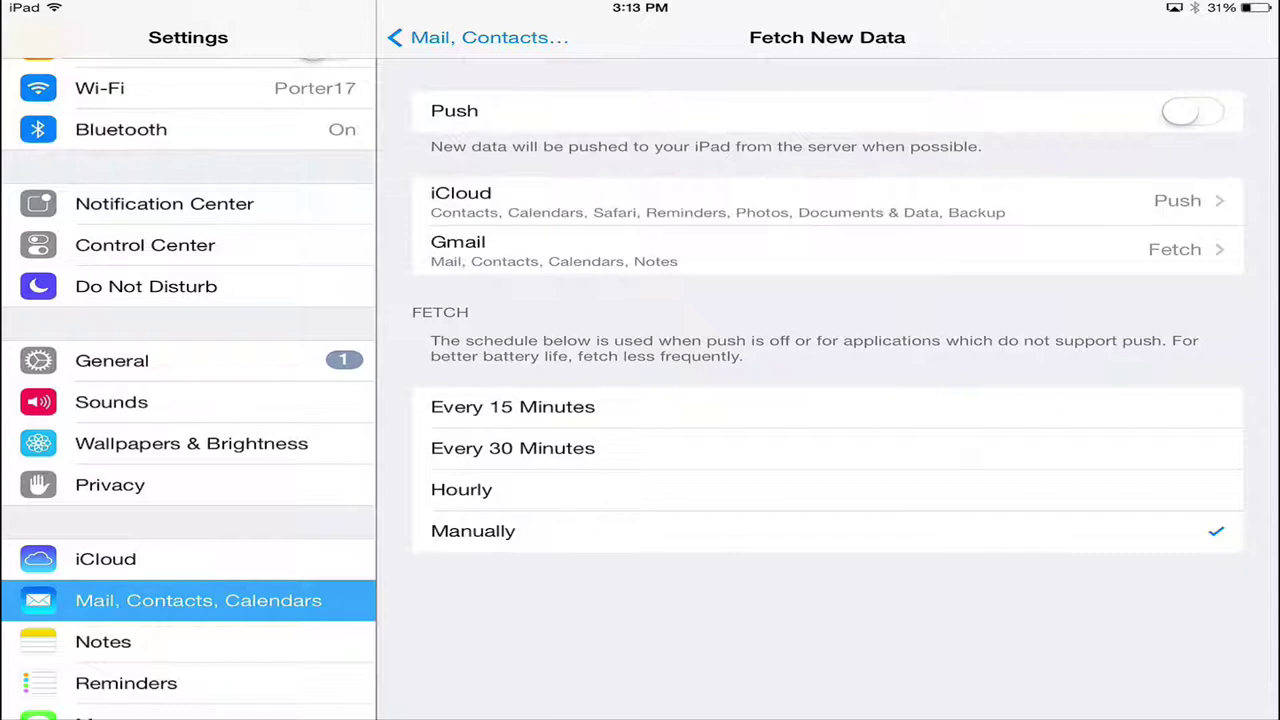
pyautogui.click(112, 360)
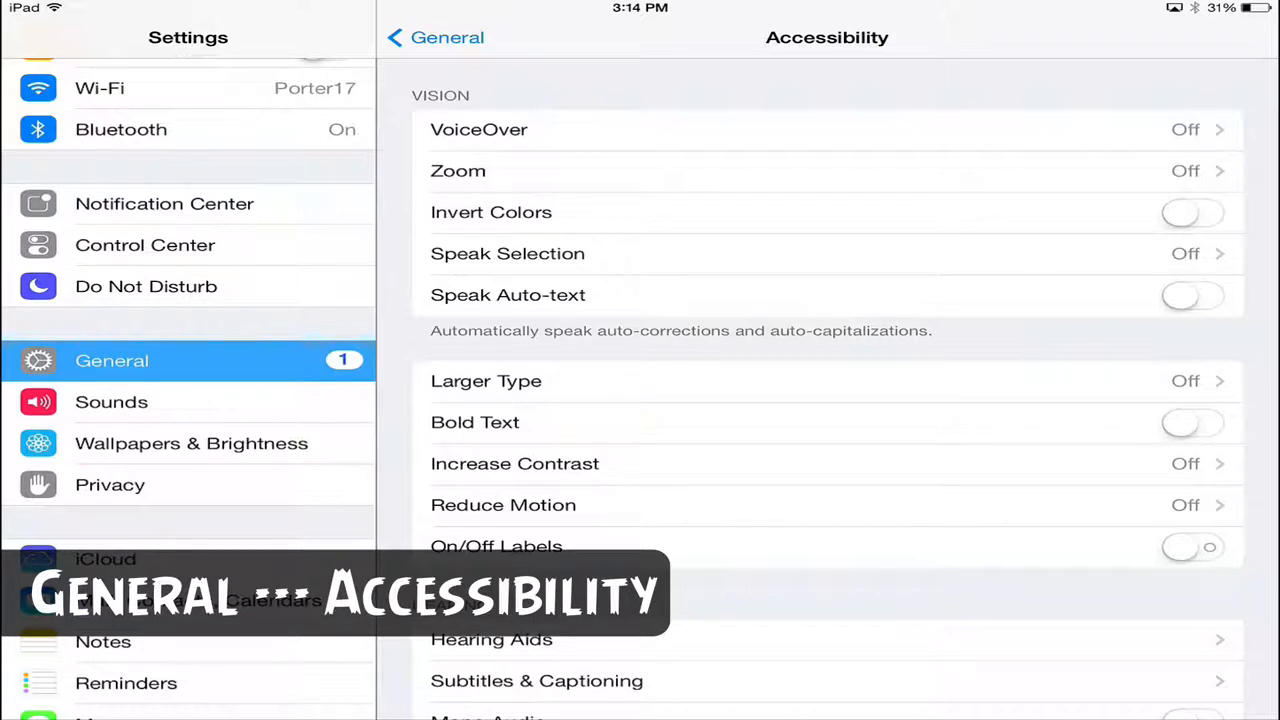
# Switch on Reduce Motion in General Accessibility
pyautogui.scroll(3)
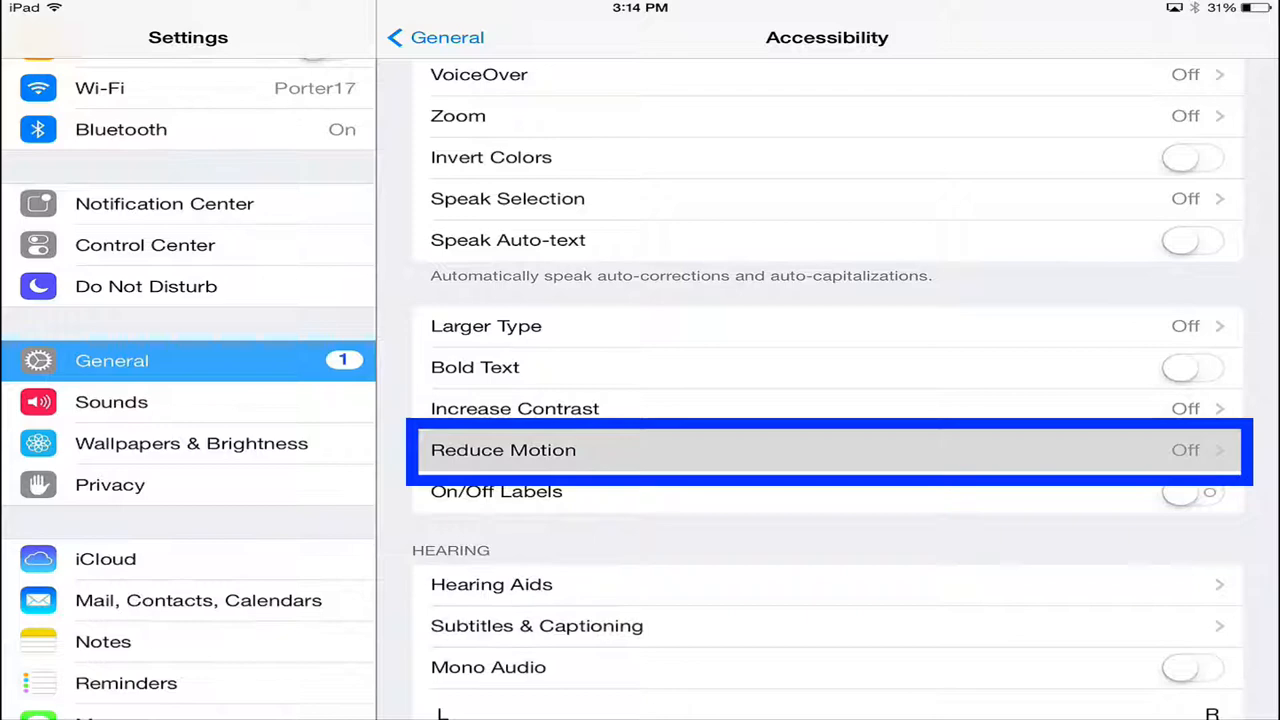
pyautogui.click(826, 449)
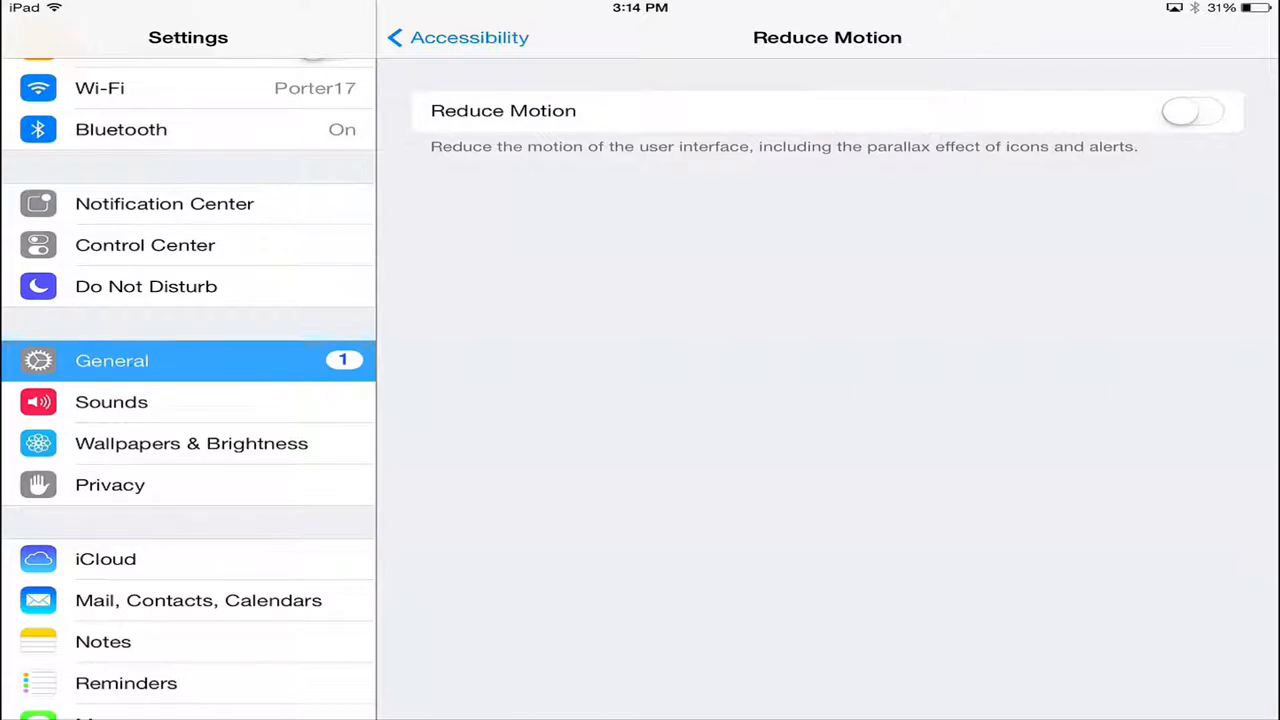
pyautogui.click(1192, 111)
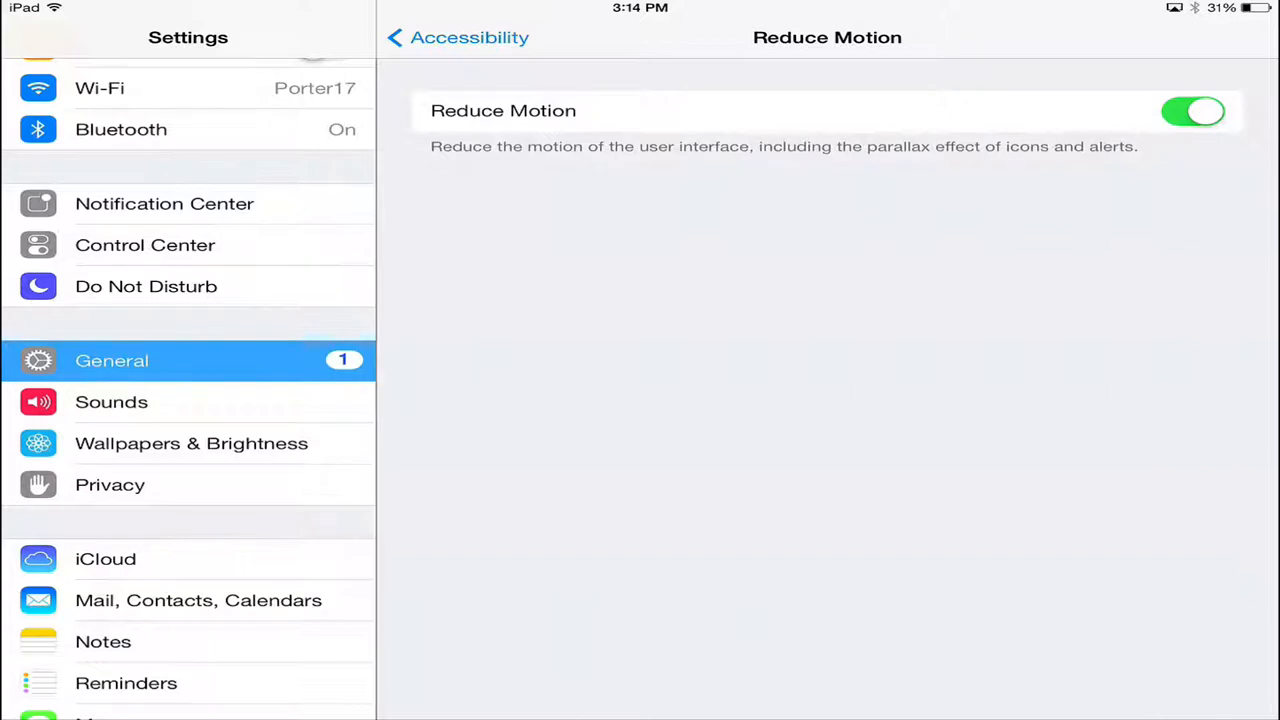
# Turn off Chrome's location access in Privacy > Location Services, then return home
pyautogui.scroll(-3)
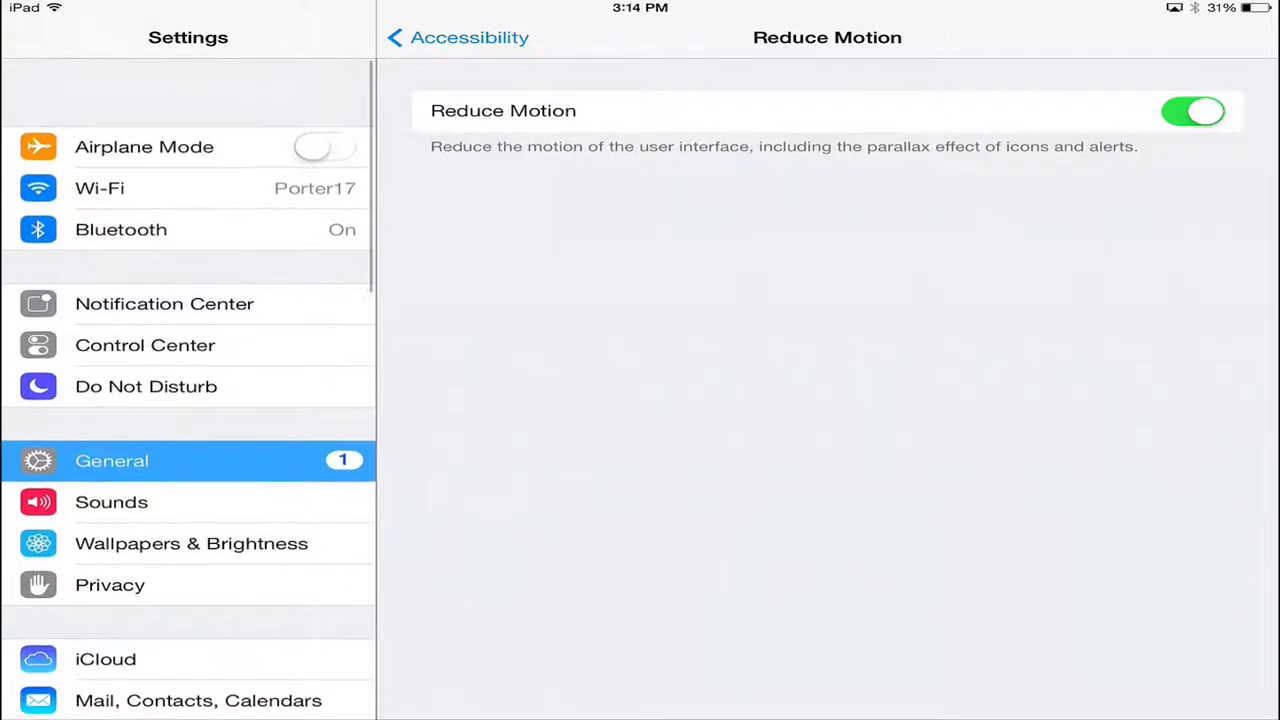
pyautogui.scroll(-3)
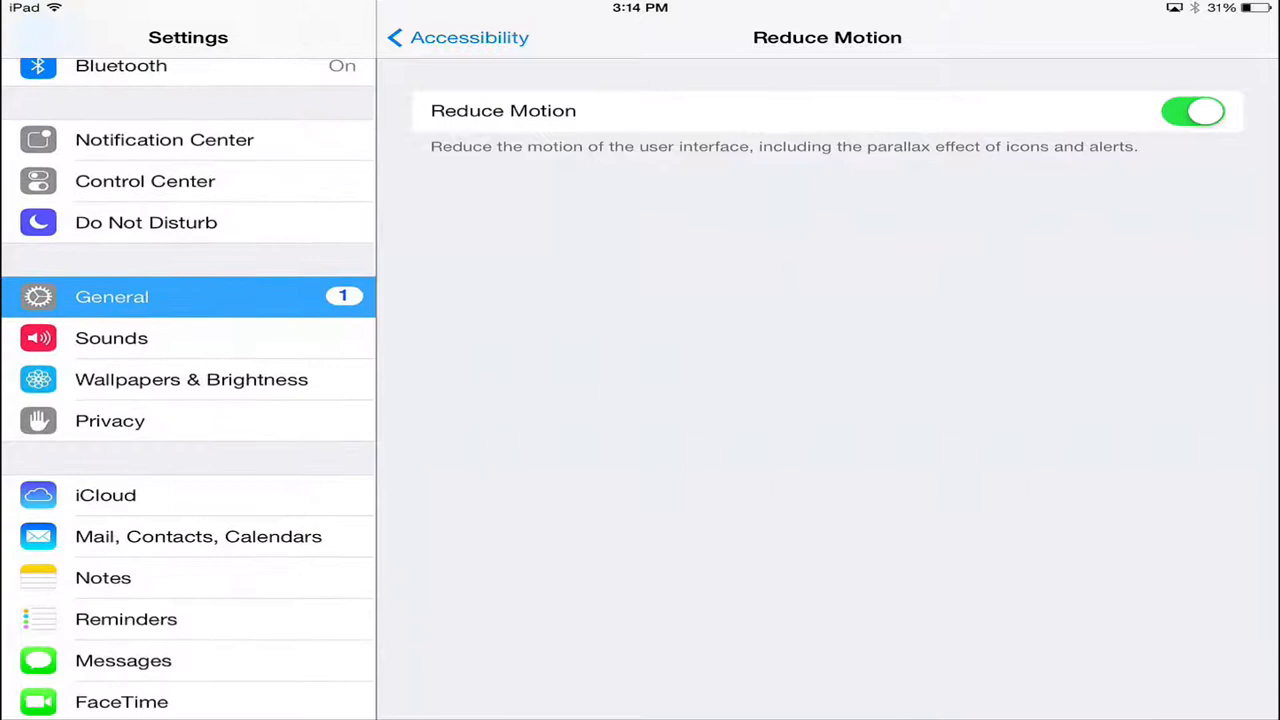
pyautogui.click(110, 420)
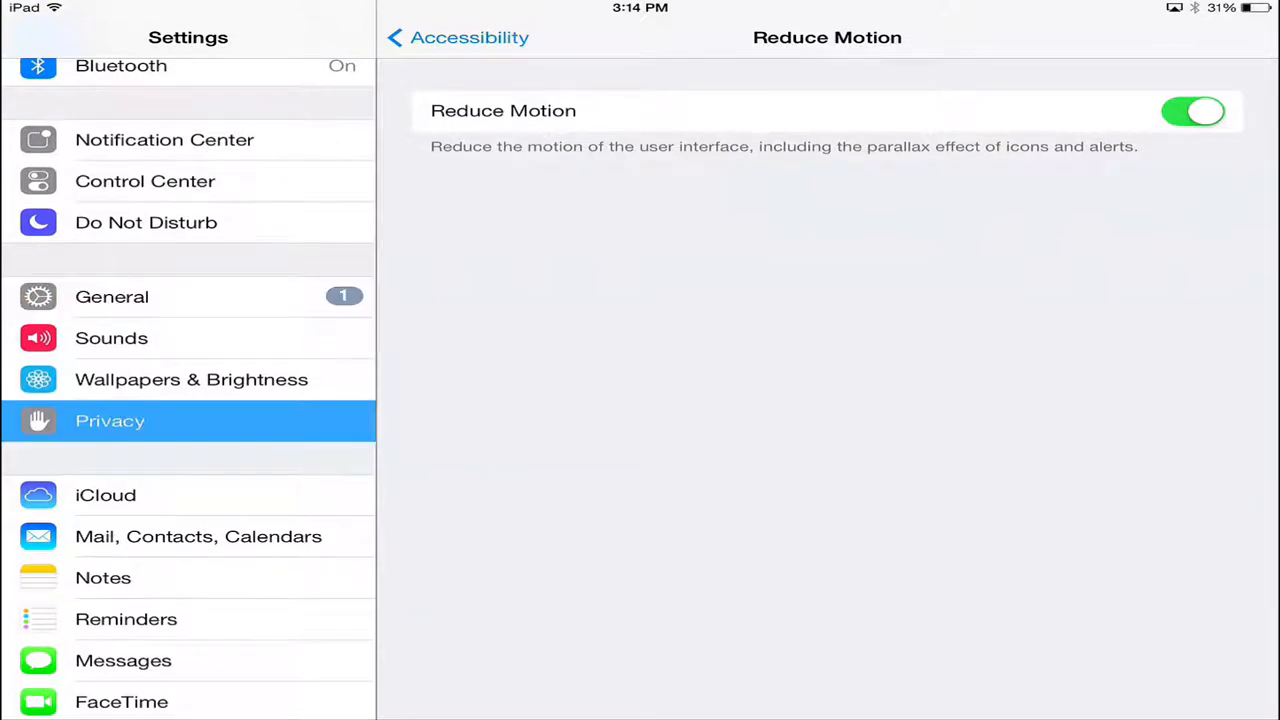
pyautogui.click(110, 420)
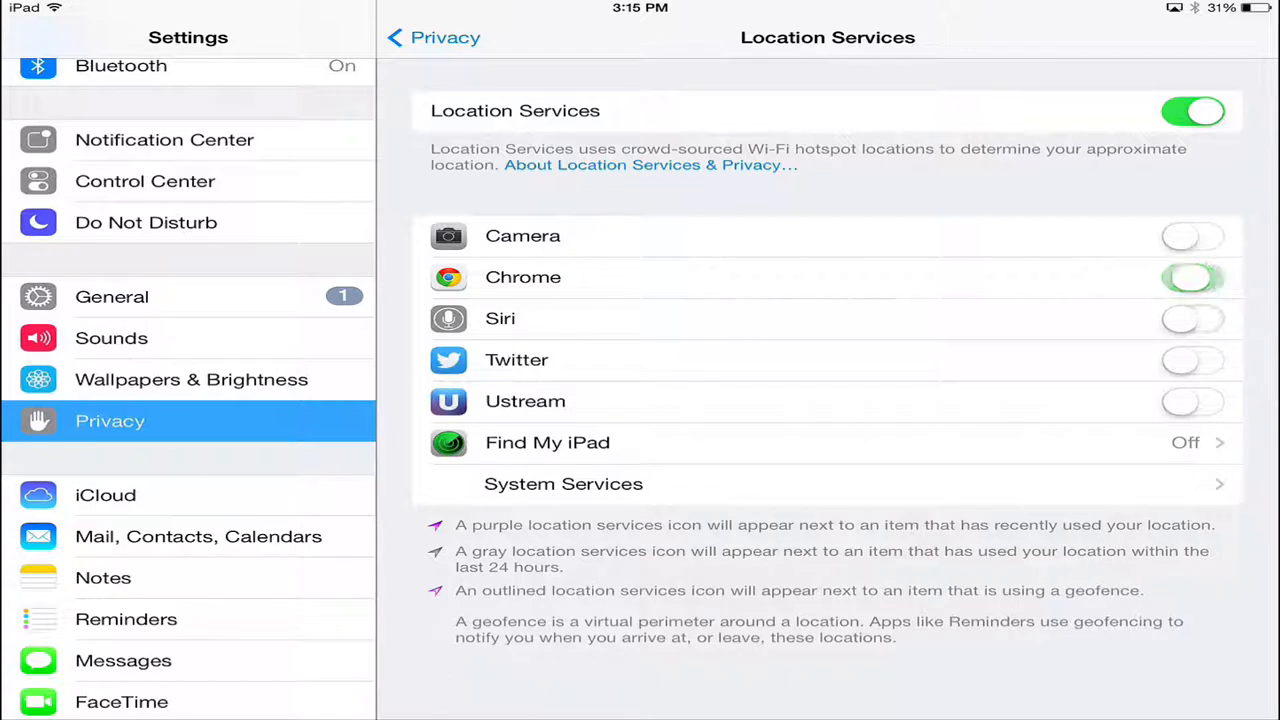
pyautogui.click(1192, 277)
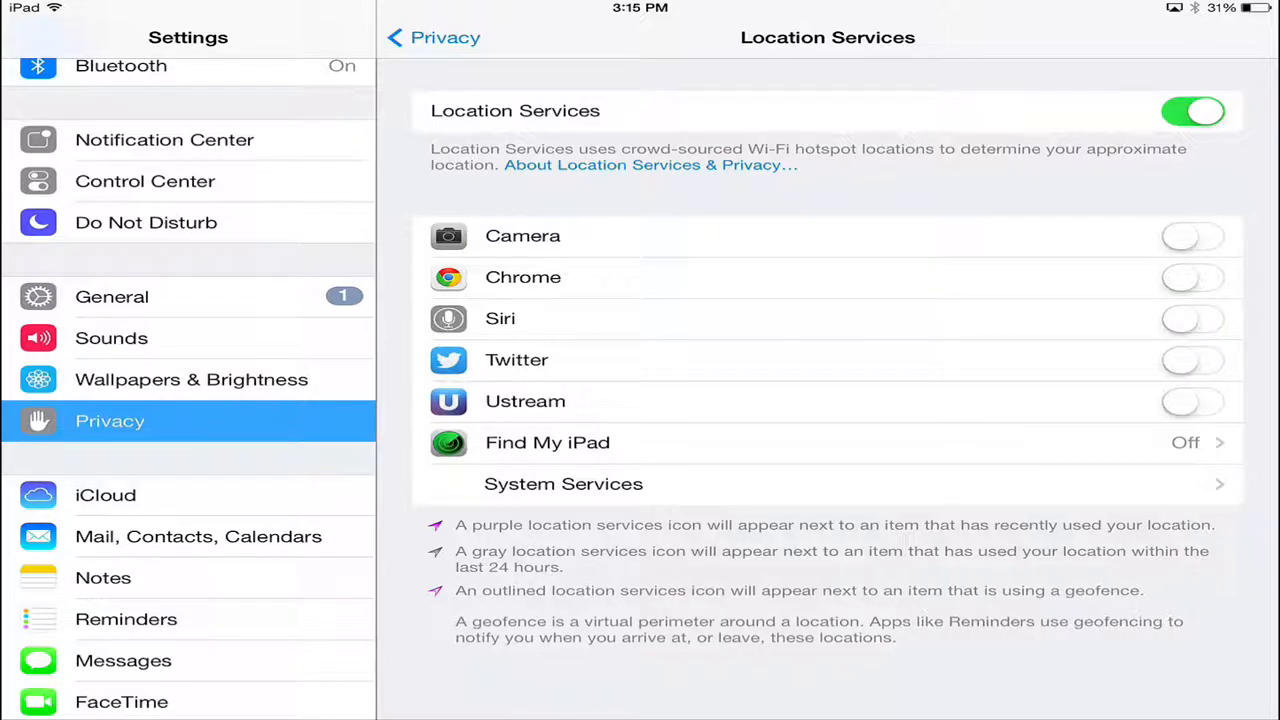
pyautogui.press('home')
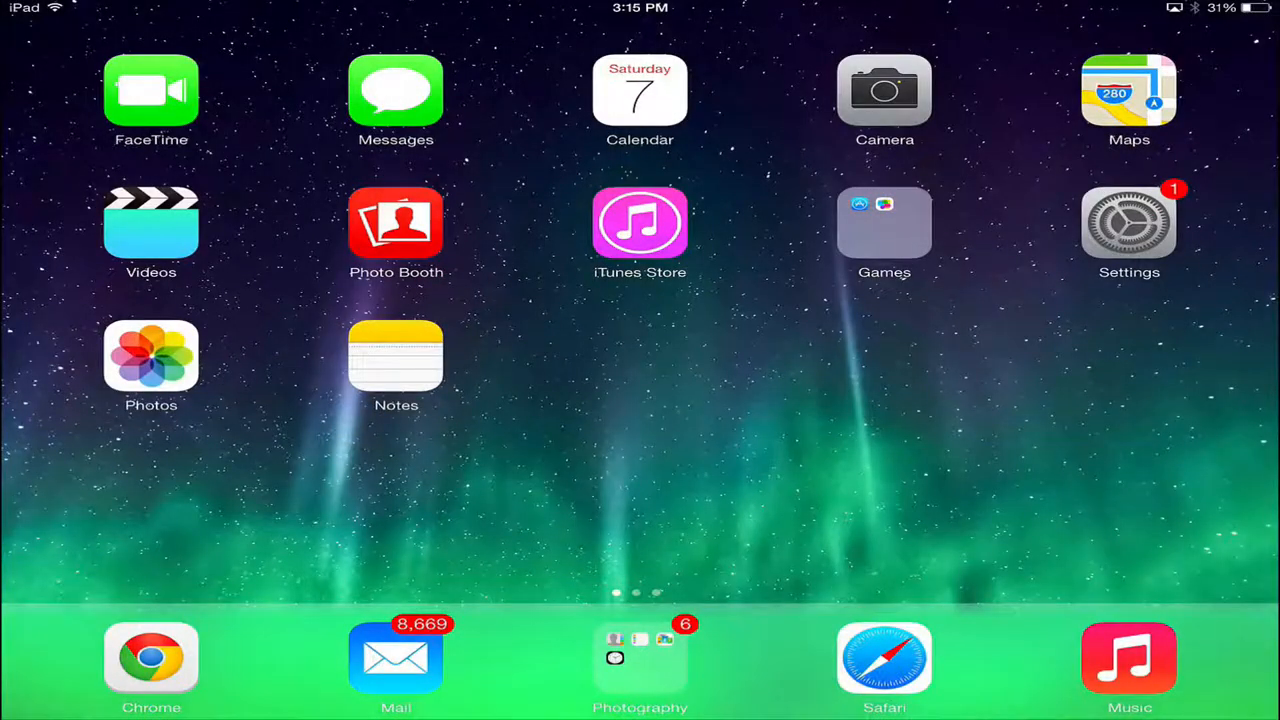